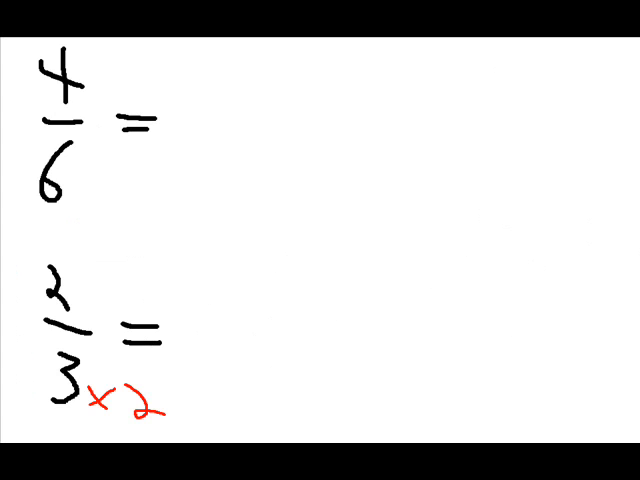
pyautogui.write('x2')
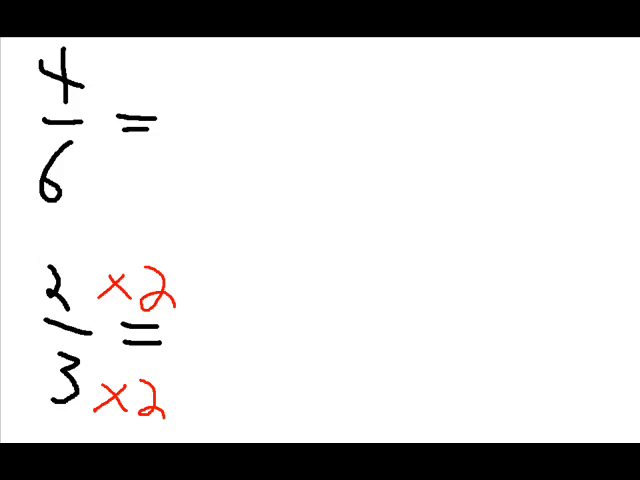